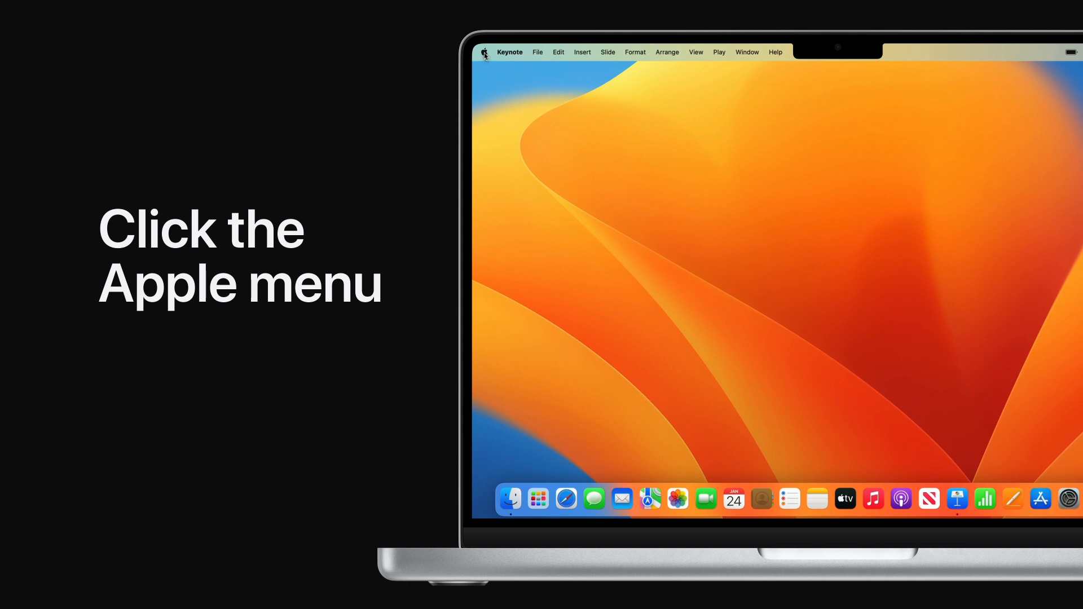
# Reach the Accessibility pane via the Apple menu's System Settings.
pyautogui.click(485, 52)
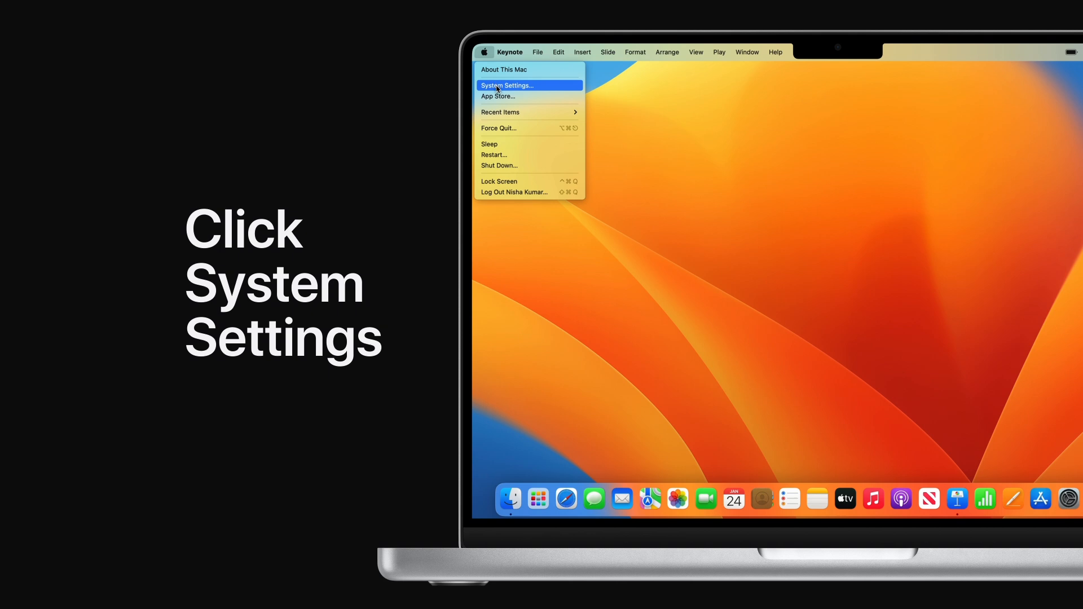
pyautogui.click(508, 86)
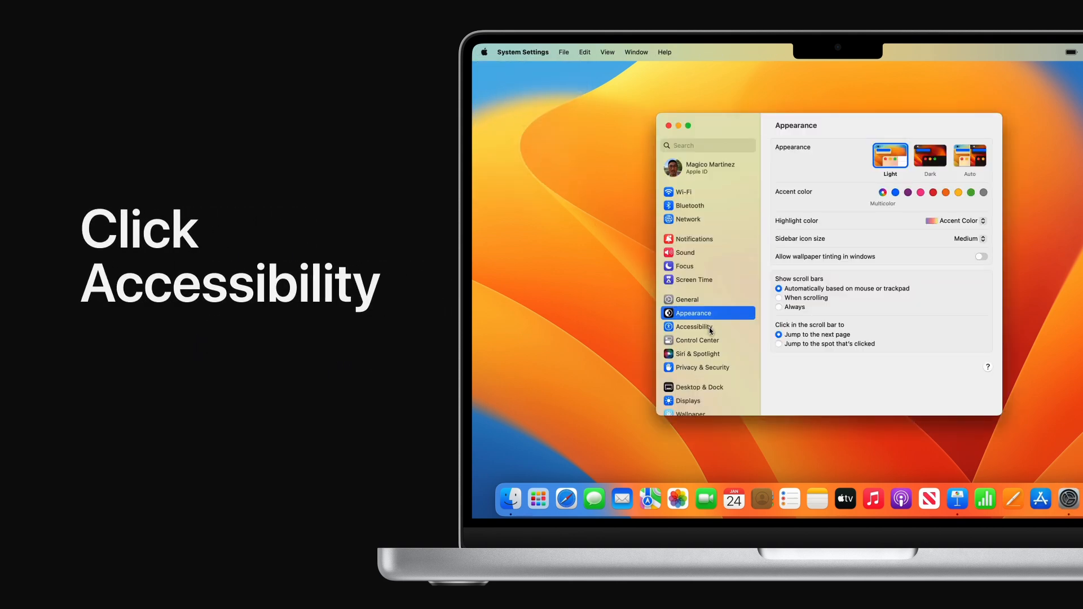
pyautogui.click(693, 328)
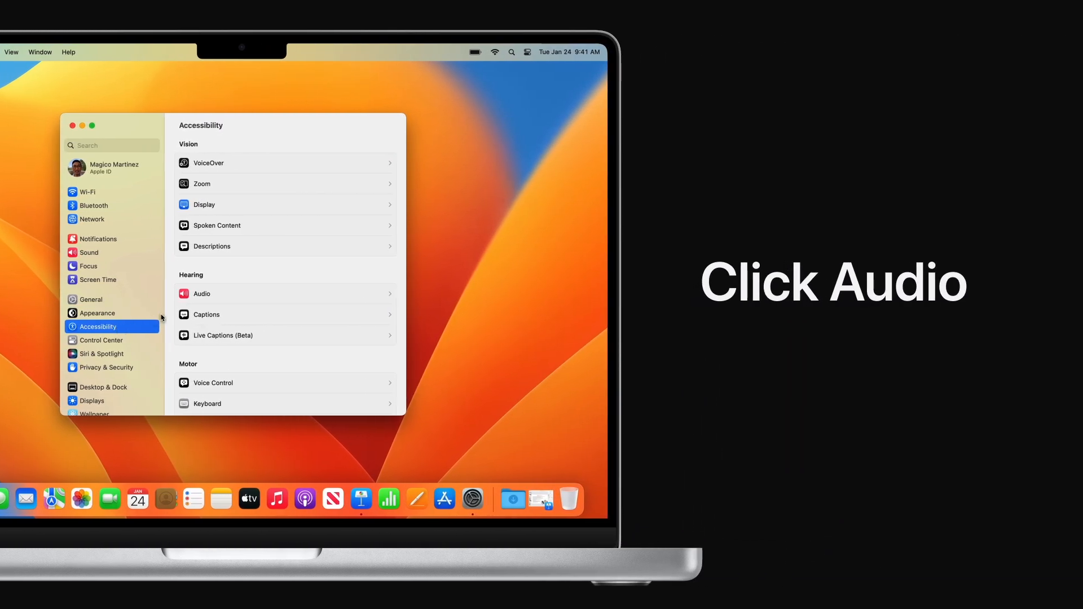
# Switch on Background sounds in the Hearing > Audio options (Rain by default).
pyautogui.click(201, 293)
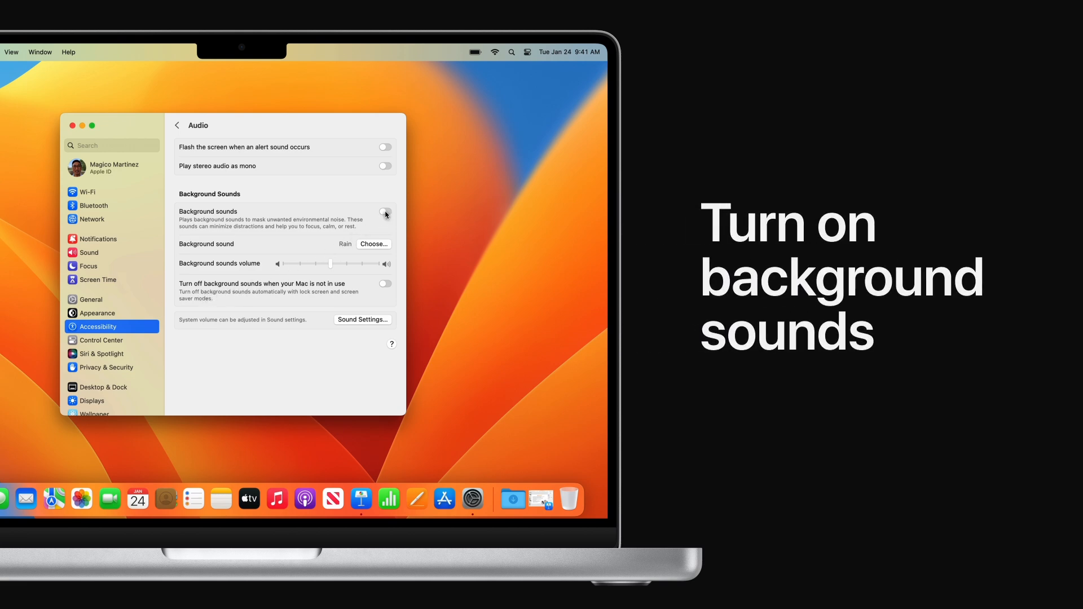
pyautogui.click(385, 212)
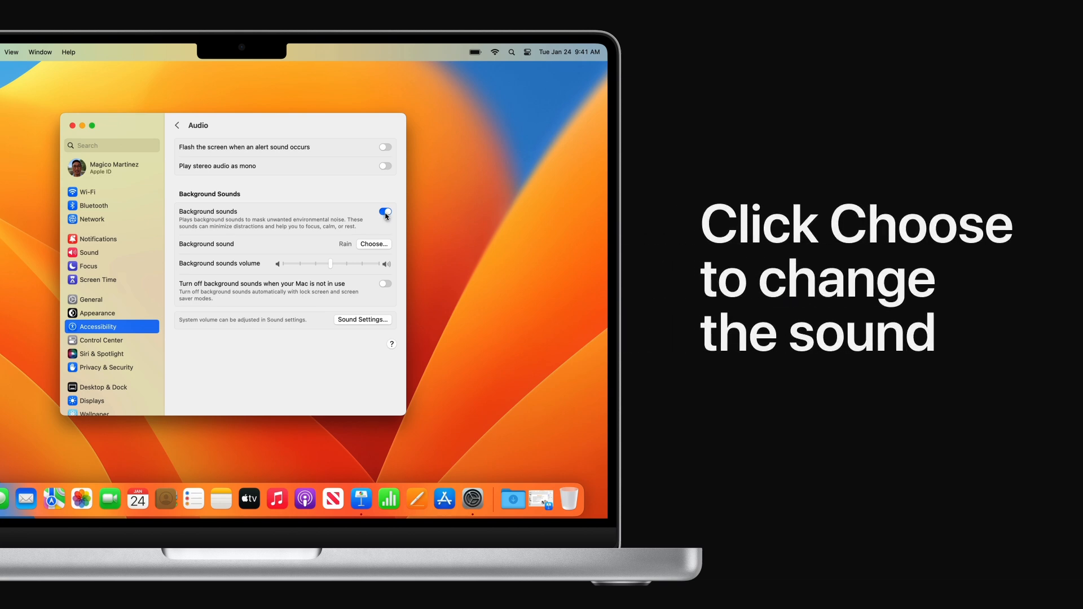
# Download Ocean and confirm it as the background sound in place of Rain.
pyautogui.click(373, 244)
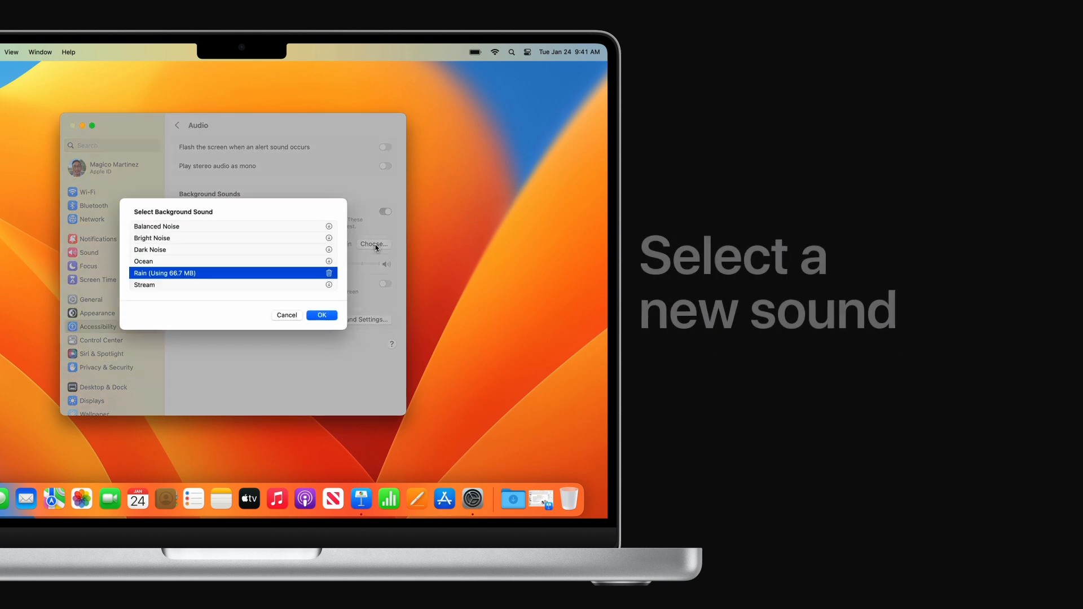
pyautogui.moveTo(186, 264)
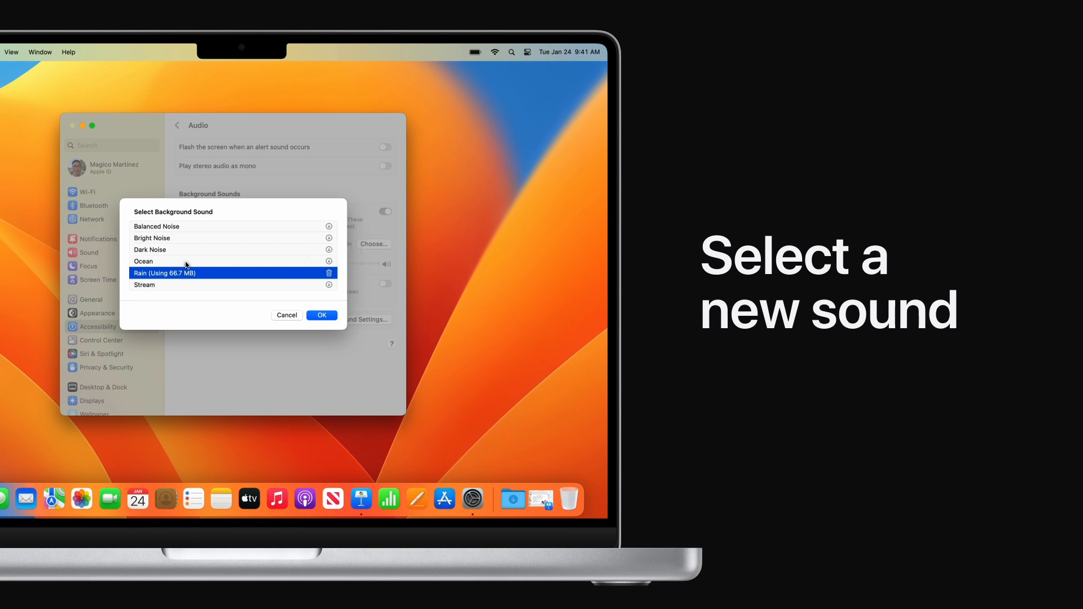
pyautogui.click(142, 262)
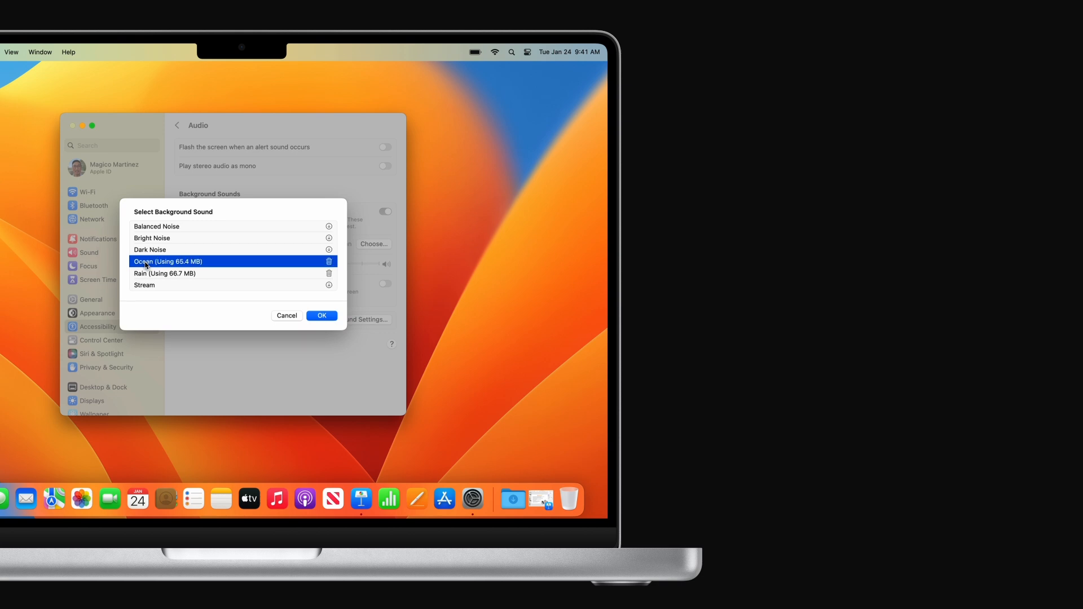
pyautogui.click(321, 316)
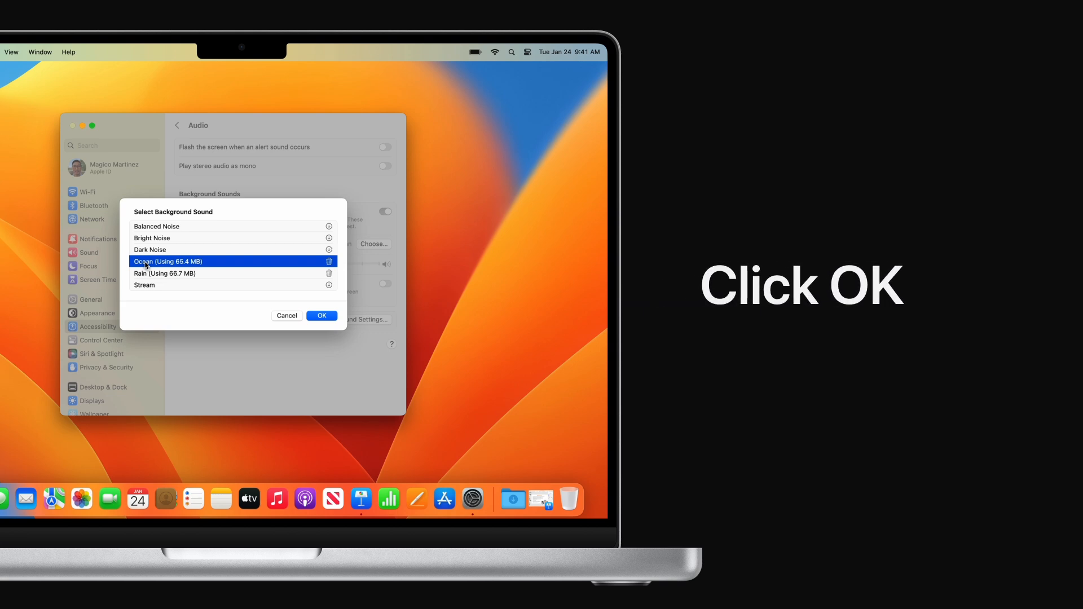
pyautogui.click(321, 316)
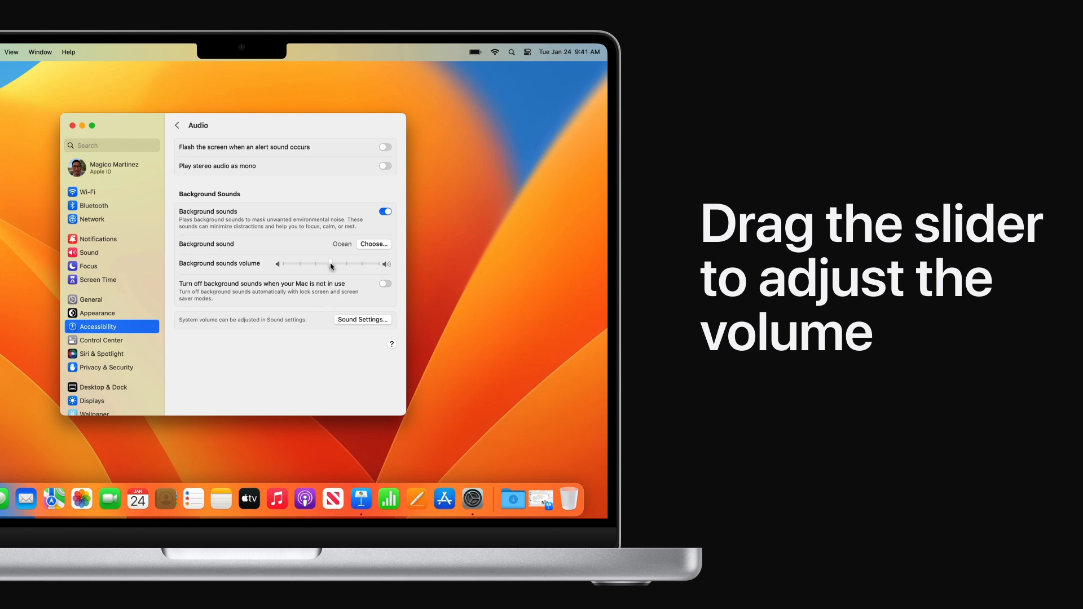
# Drag the Background sounds volume slider down near its lowest level.
pyautogui.moveTo(330, 266); pyautogui.dragTo(360, 265)
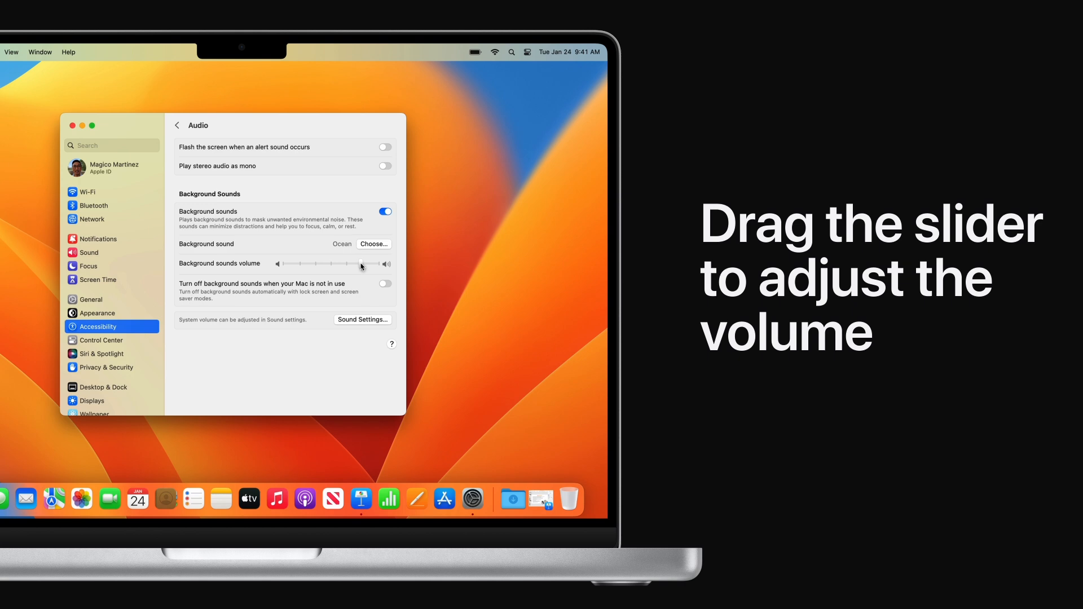
pyautogui.moveTo(359, 264); pyautogui.dragTo(316, 264)
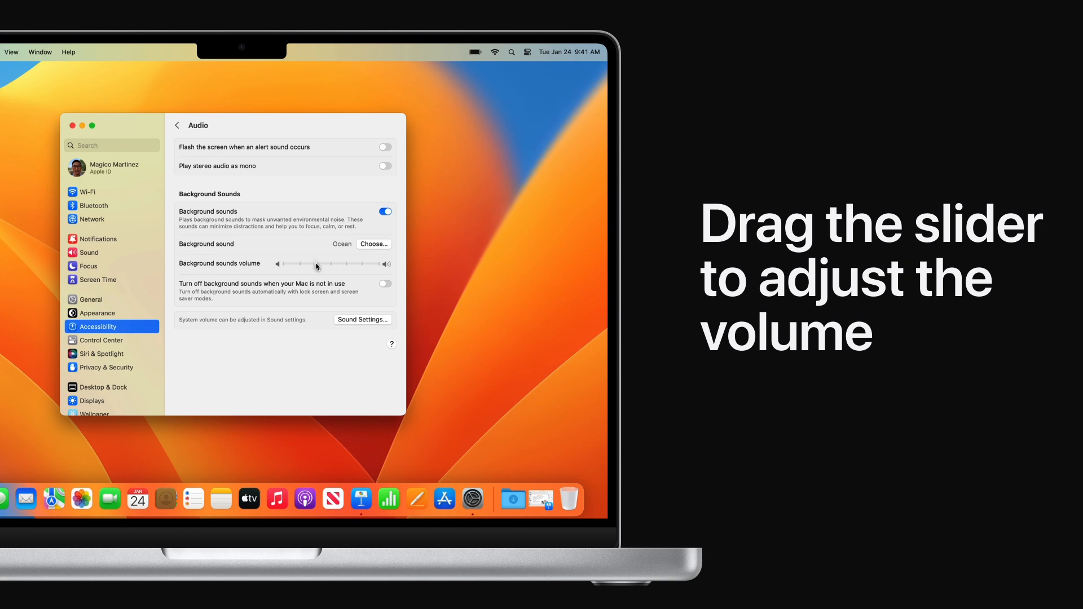
pyautogui.moveTo(316, 264); pyautogui.dragTo(299, 264)
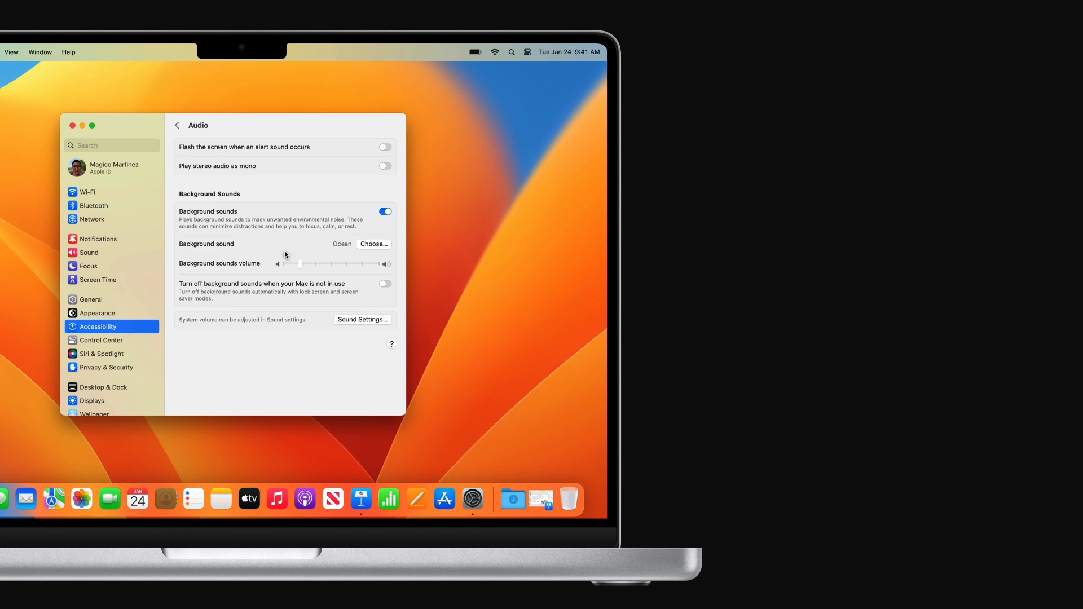